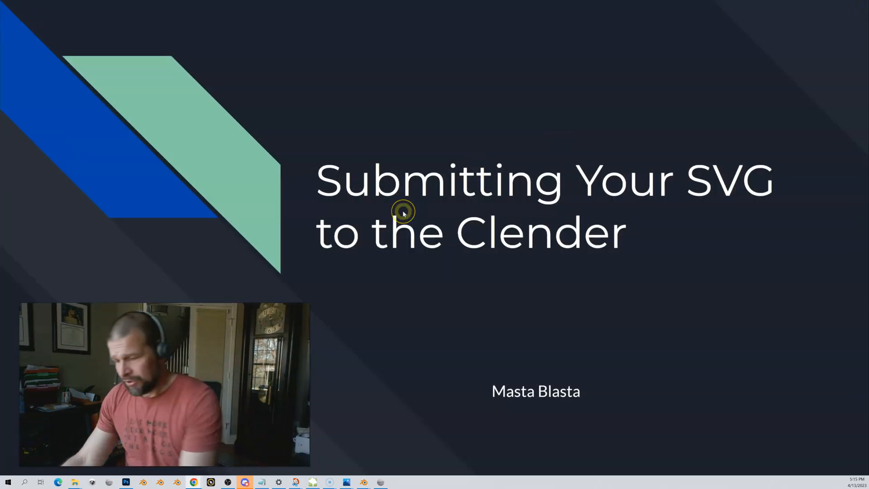
- Enter the account's ty.rost… email address in the Email field using the autofill suggestion
key("tab")
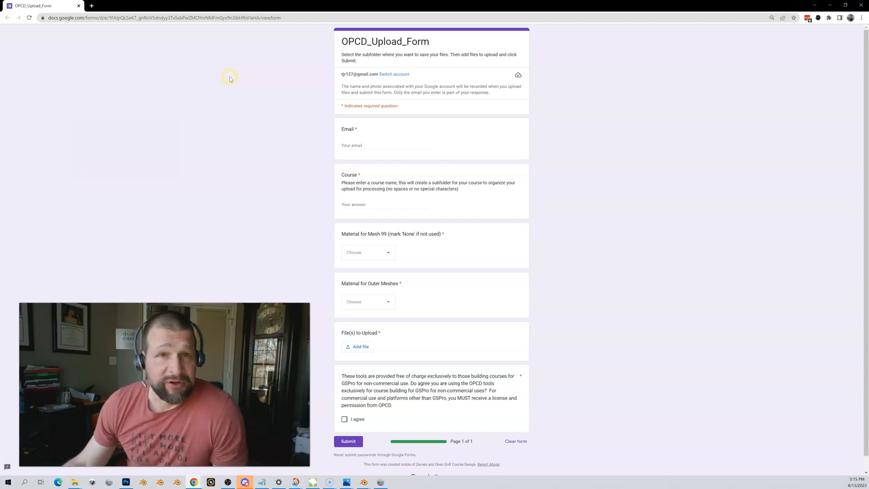
left_click(385, 145)
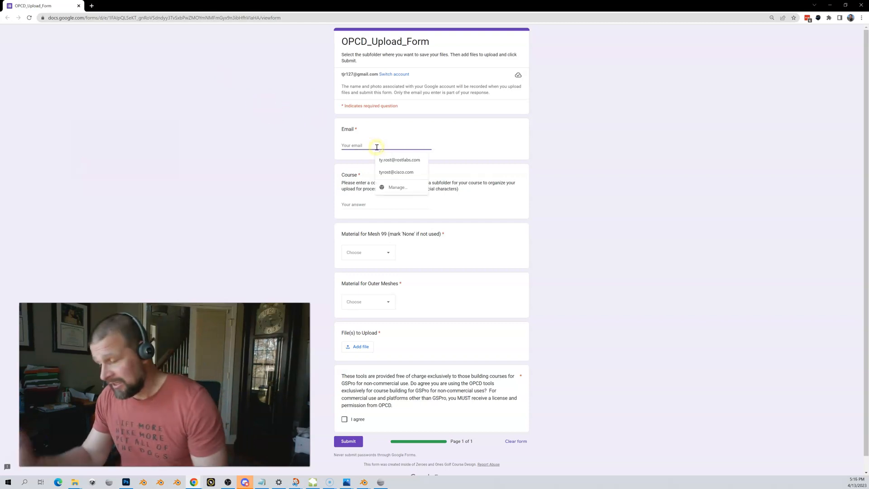
type("ty.rost")
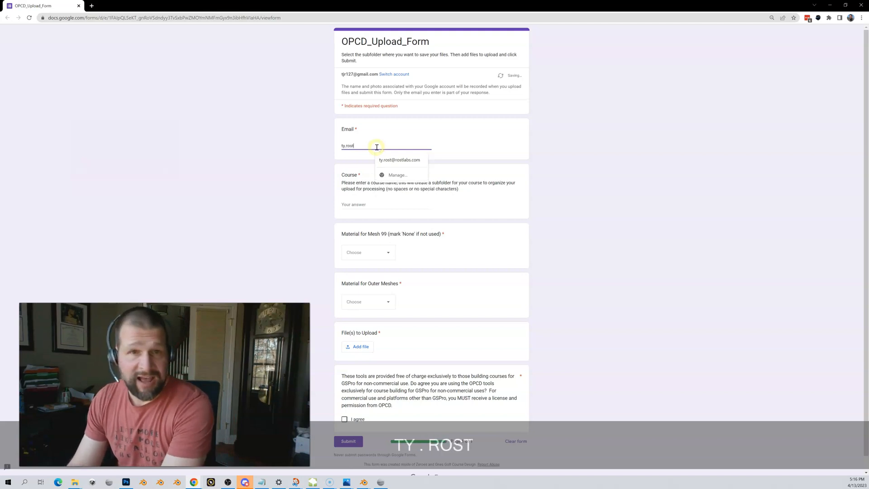
left_click(399, 160)
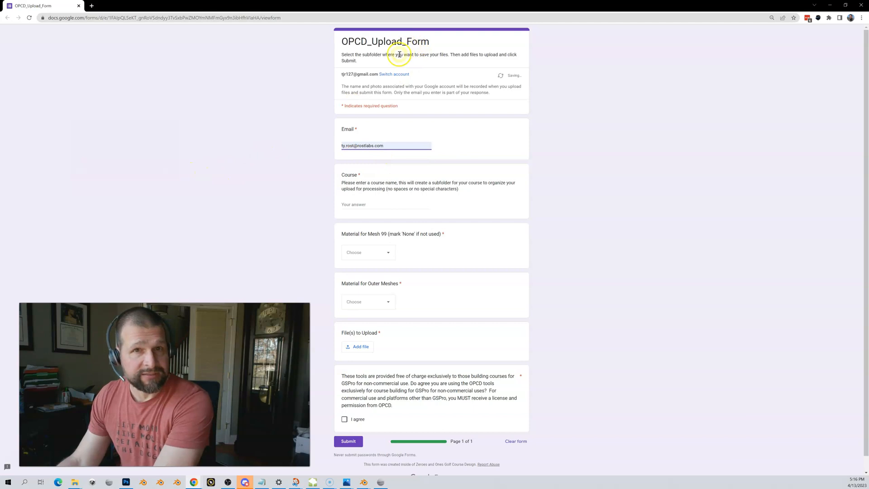
mouse_move(343, 123)
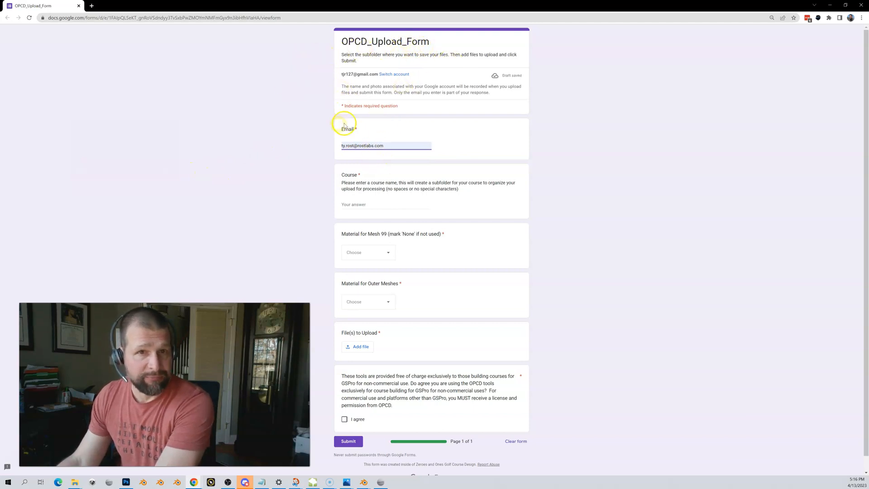
mouse_move(265, 172)
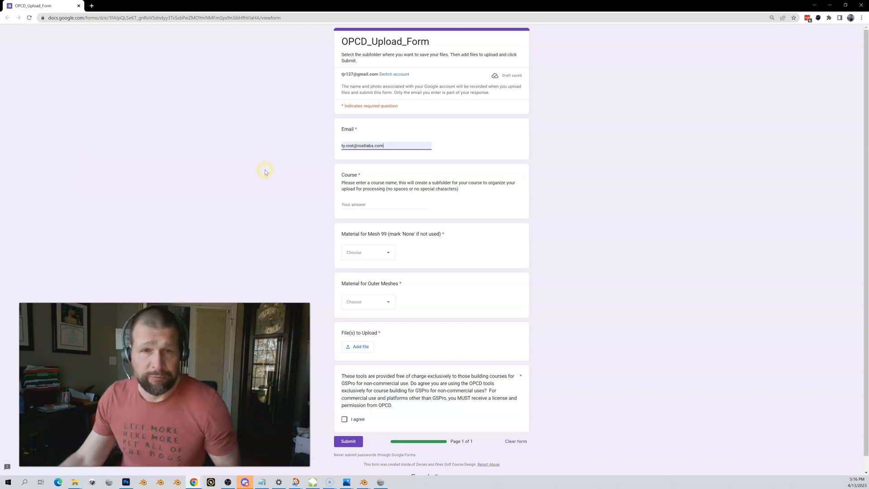
- Type HersheyCC as the Course answer
left_click(383, 205)
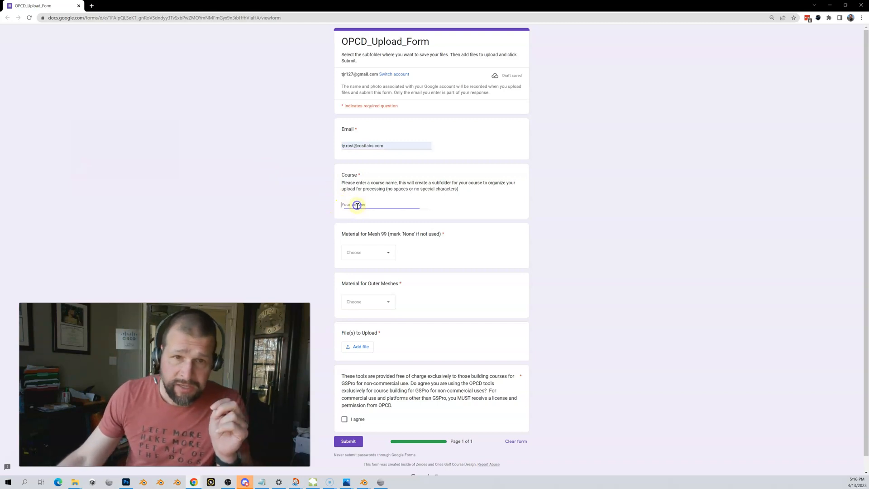
type("HersheyCC")
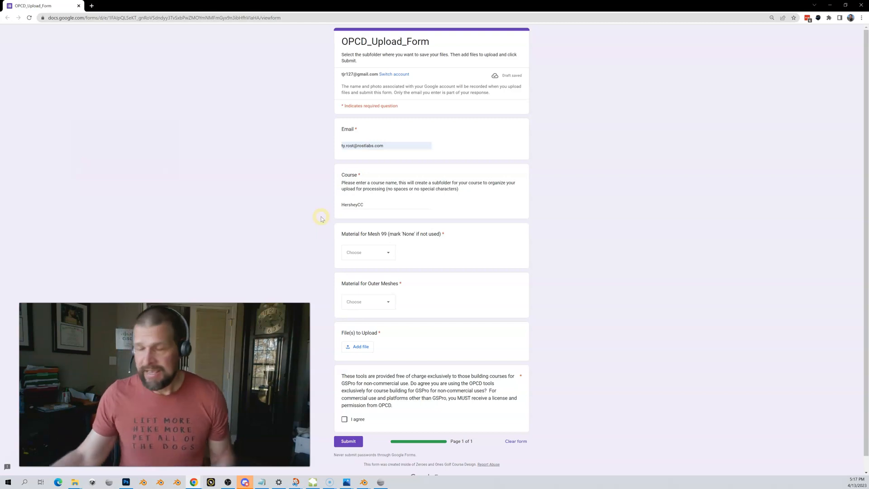
left_click(382, 205)
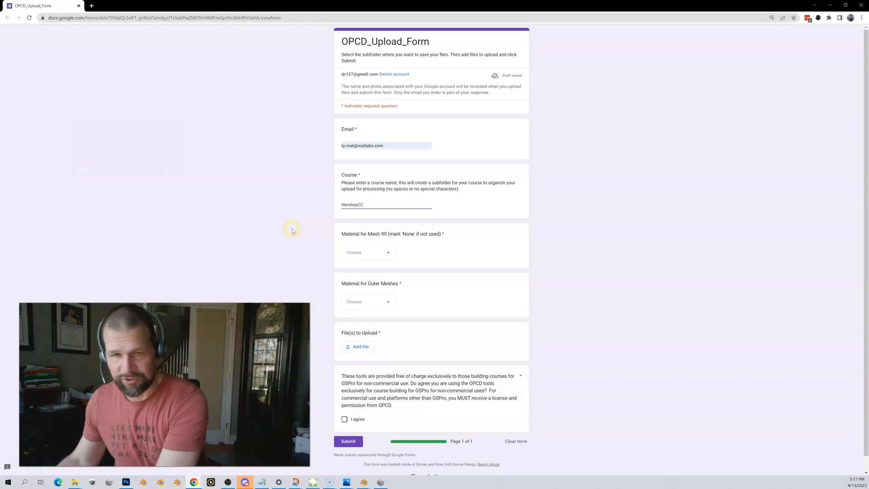
type("2")
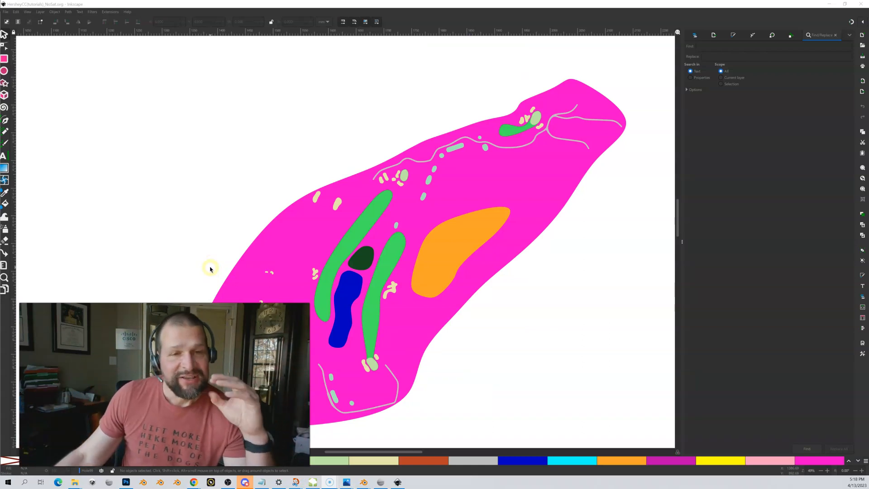
mouse_move(437, 383)
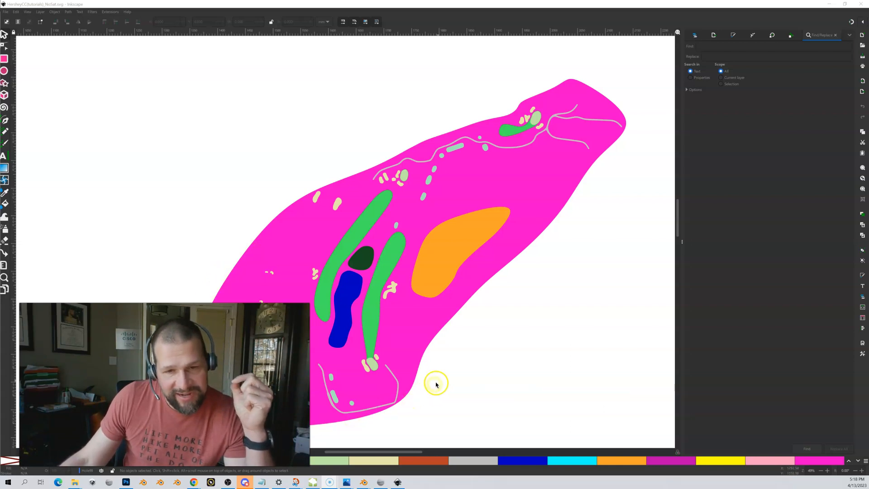
mouse_move(369, 167)
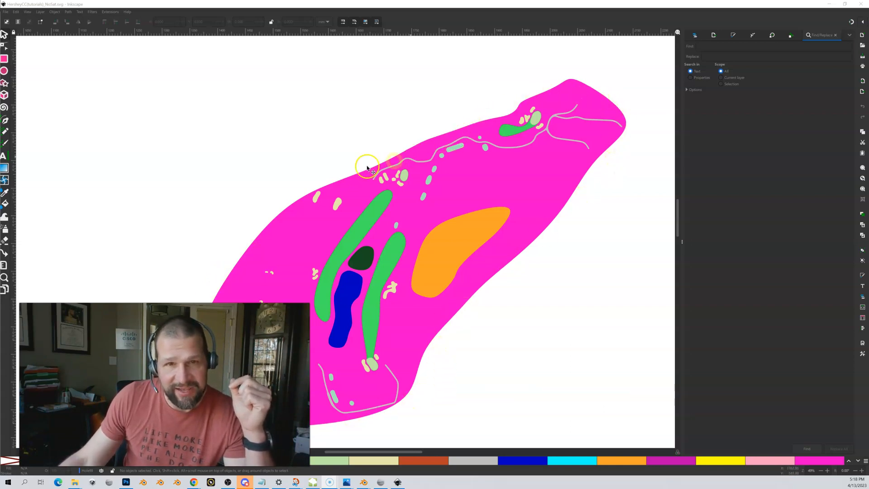
mouse_move(449, 258)
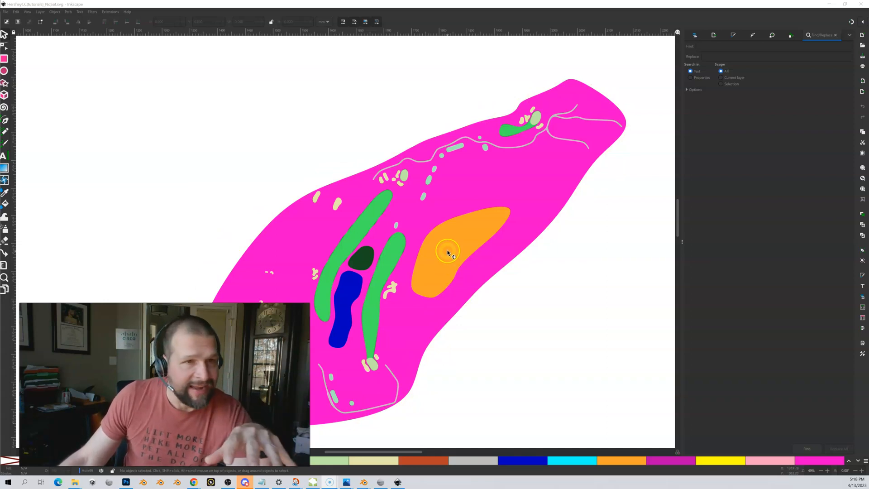
mouse_move(450, 250)
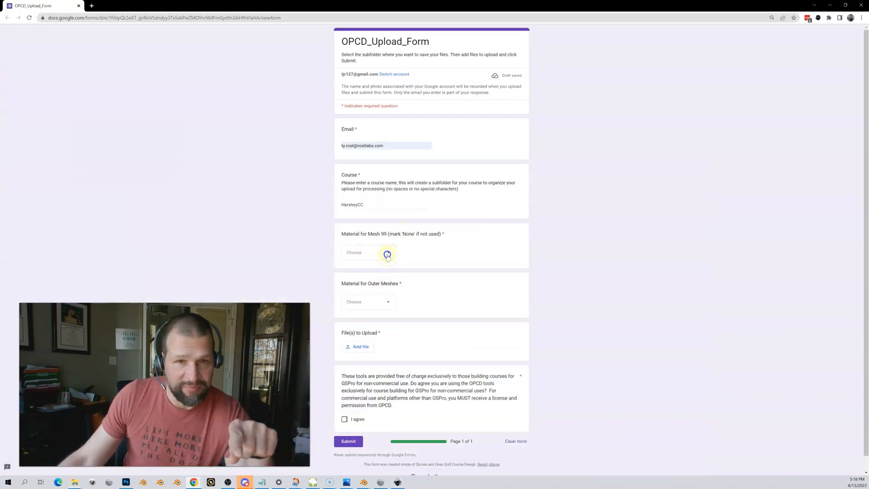
- Choose Rough from the Material for Mesh 99 dropdown
left_click(368, 252)
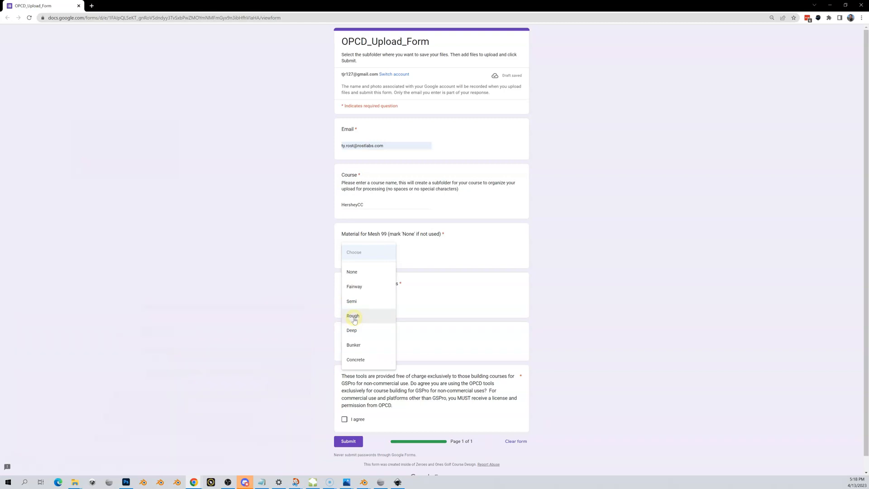
left_click(353, 315)
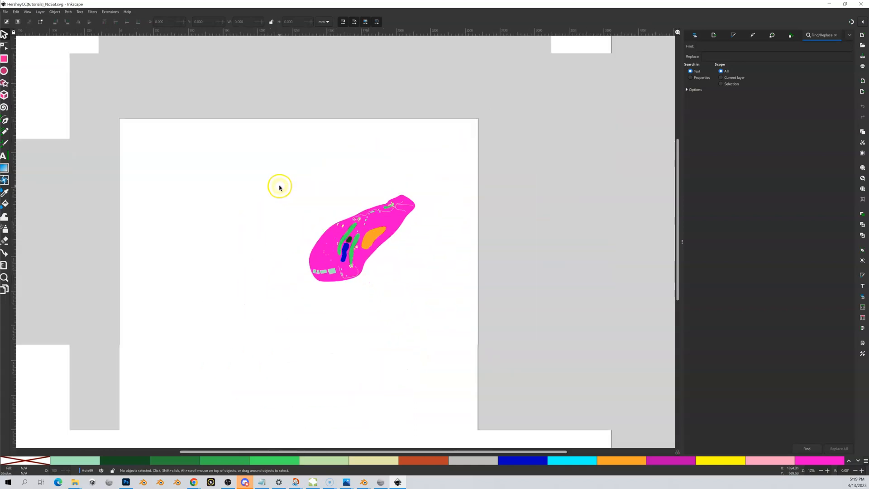
scroll("down", 3)
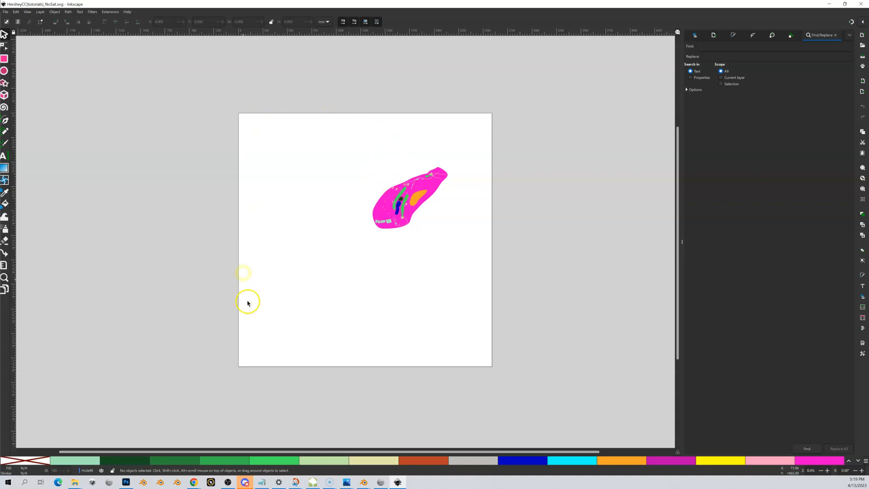
mouse_move(307, 117)
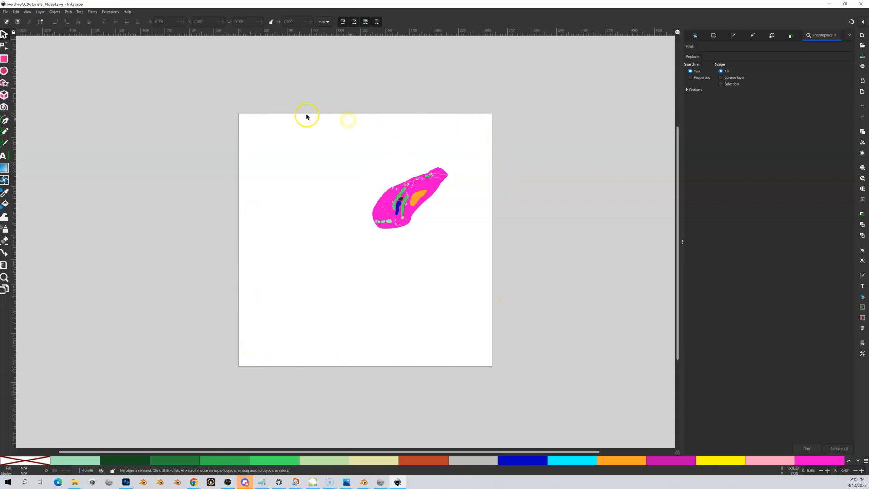
mouse_move(462, 97)
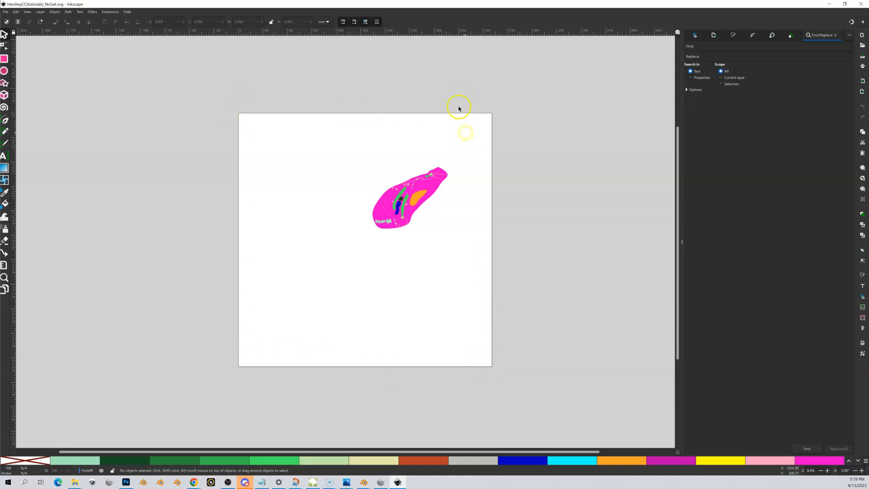
mouse_move(795, 15)
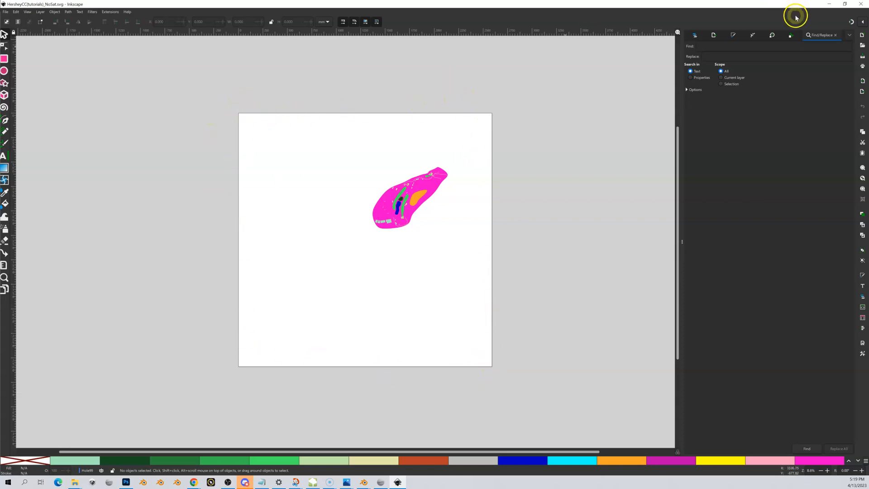
- Return to the upload form and choose Deep for the Outer Meshes material
left_click(193, 481)
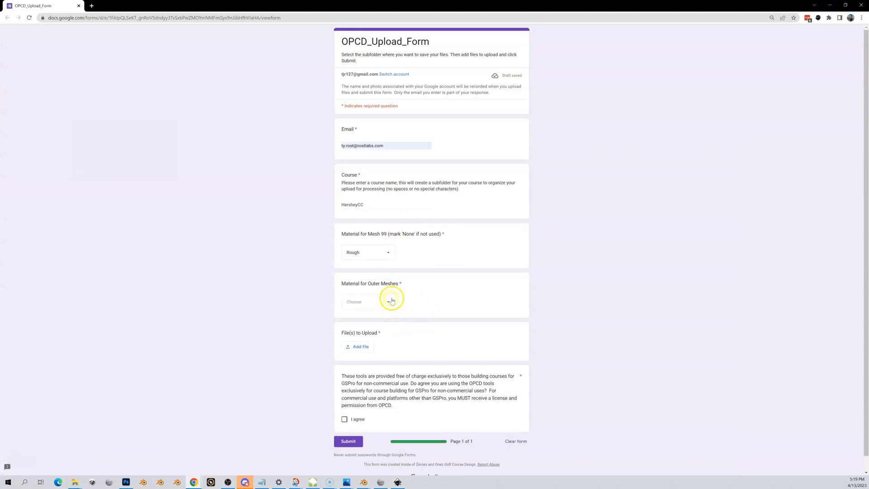
mouse_move(370, 276)
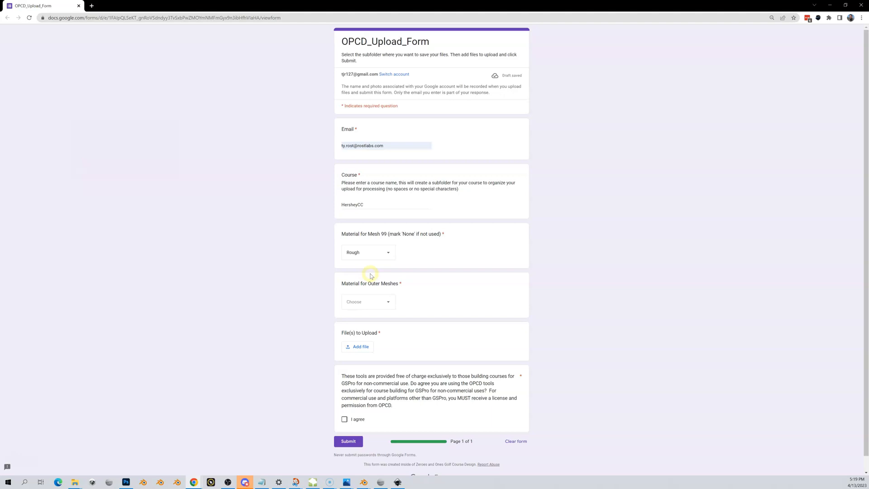
mouse_move(394, 313)
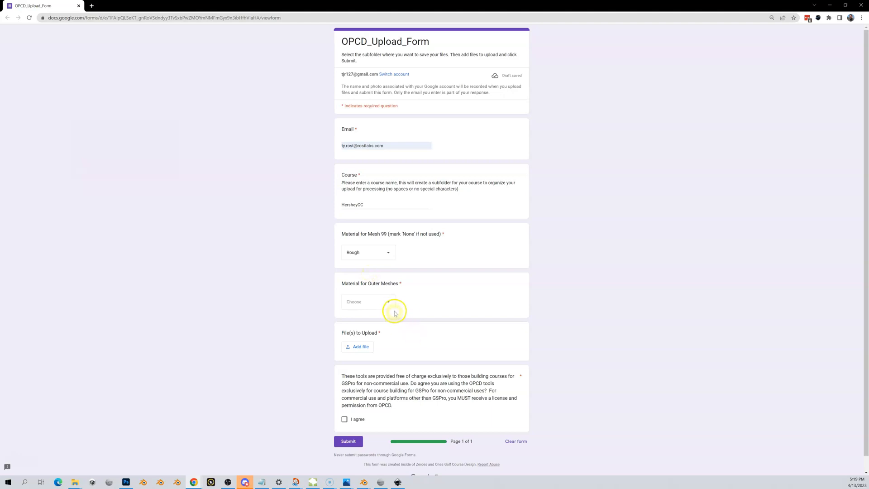
left_click(368, 302)
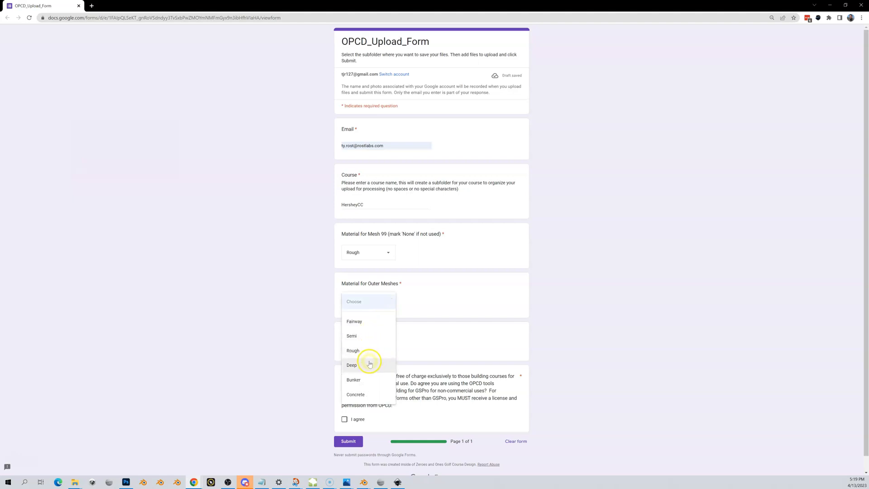
left_click(351, 365)
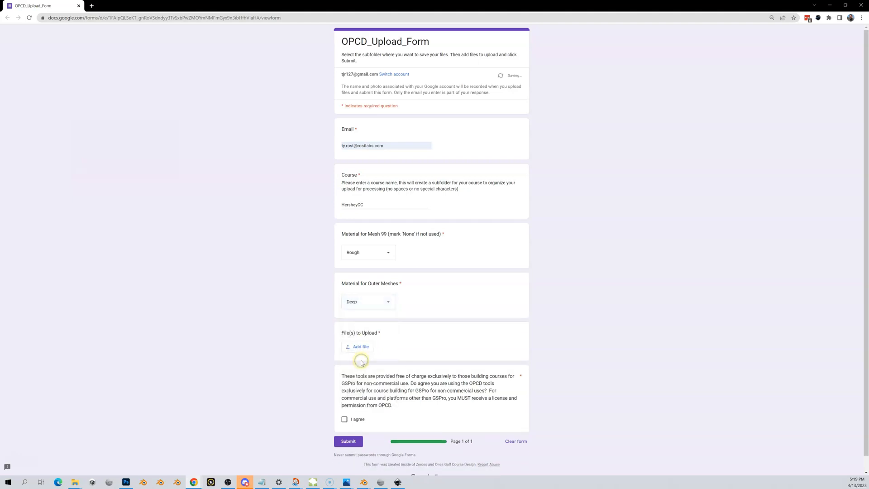
mouse_move(360, 349)
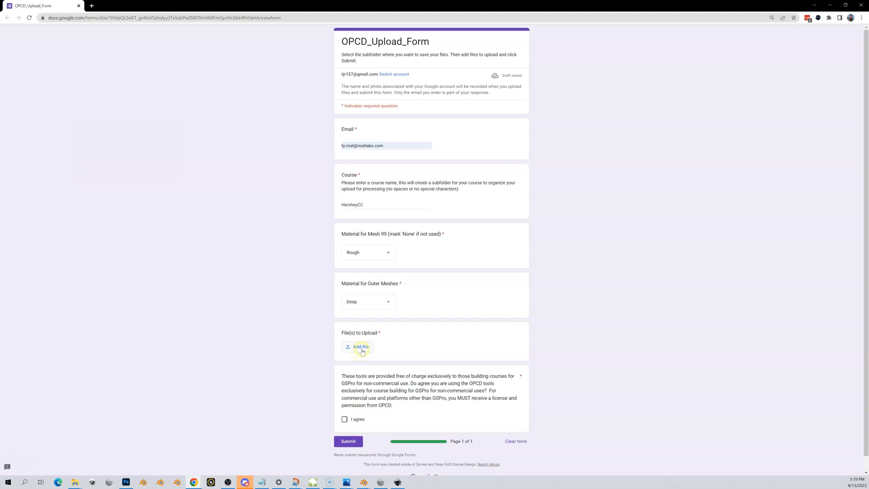
- Attach HersheyCC(tutorials)_NoSat.svg from D:\OPCD Projects\HCC\Hershey OPCD\terrain
left_click(360, 346)
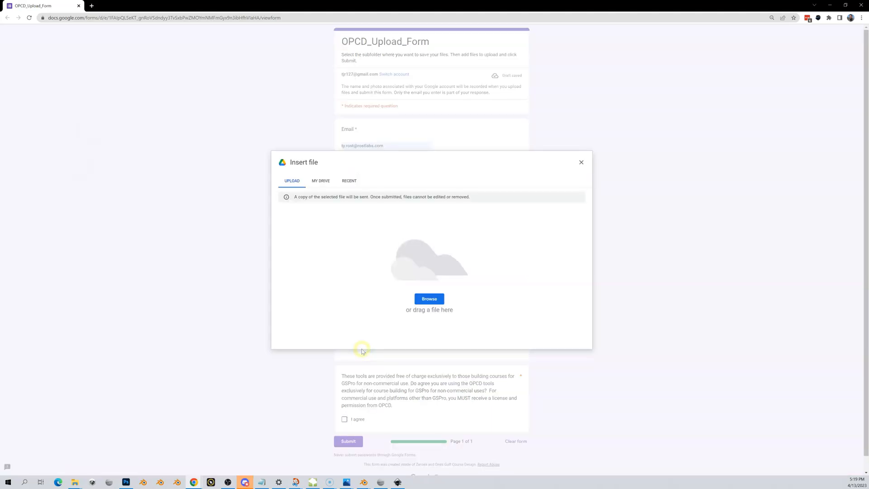
left_click(429, 299)
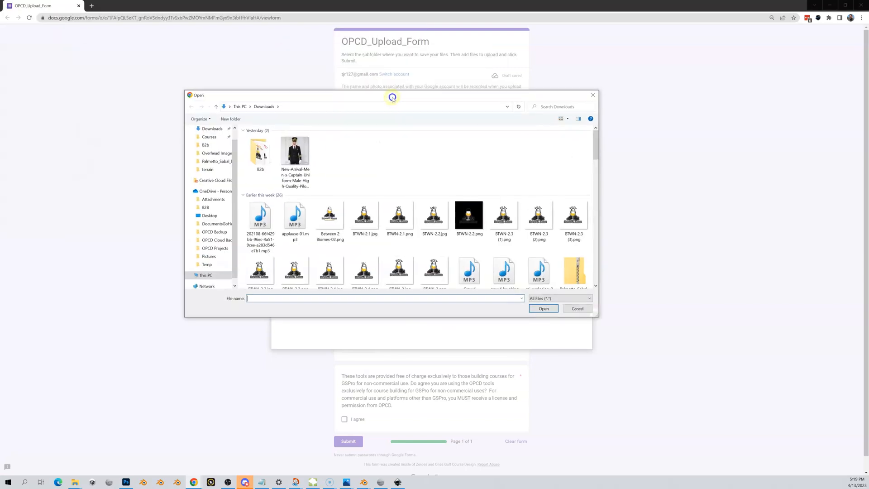
left_click(259, 152)
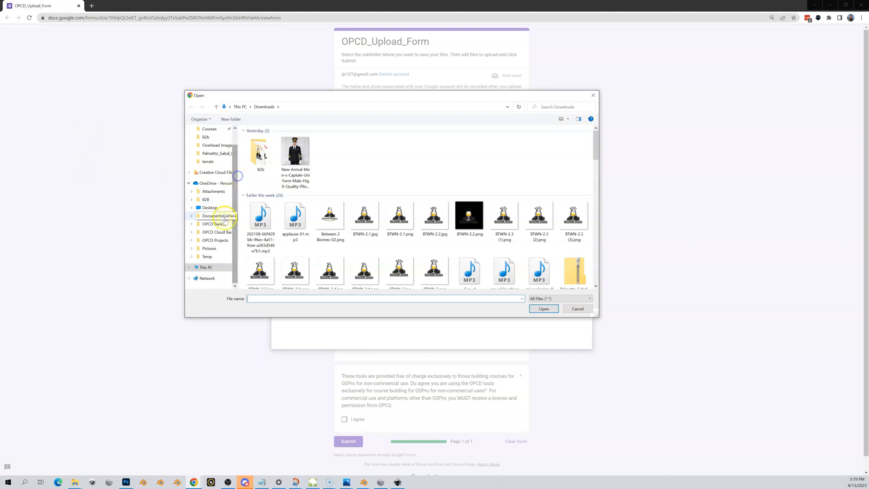
left_click(204, 267)
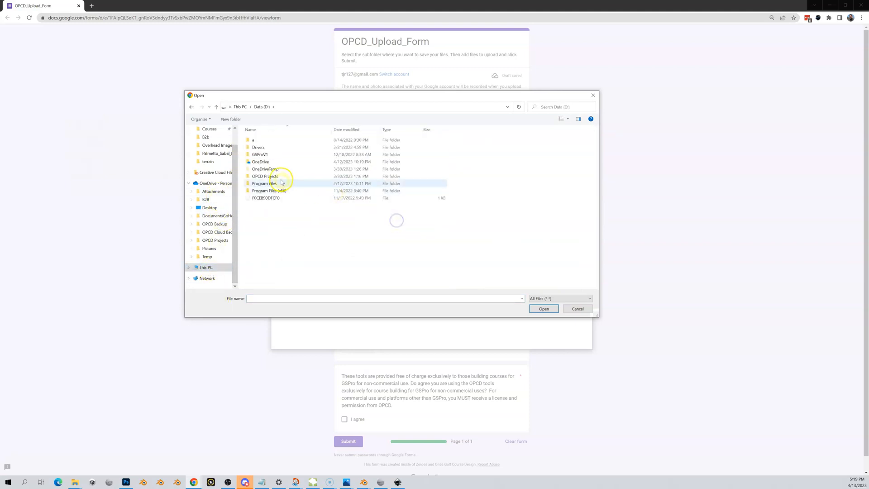
double_click(264, 176)
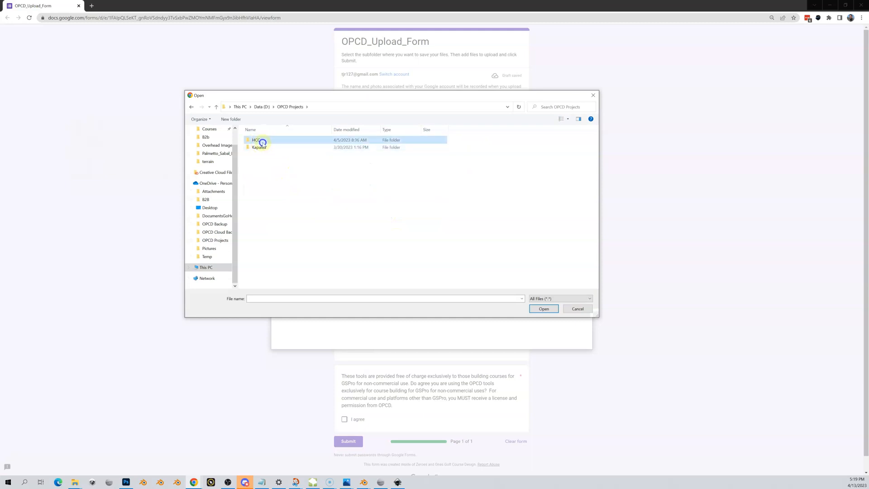
double_click(256, 140)
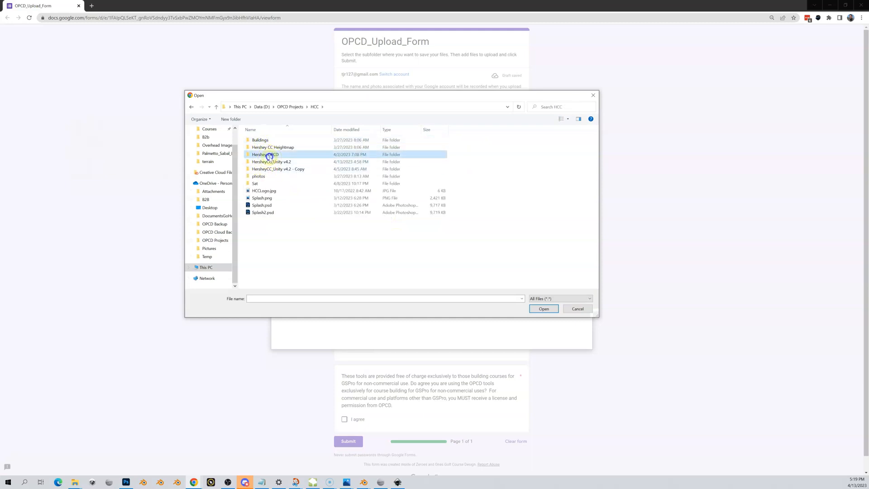
double_click(265, 153)
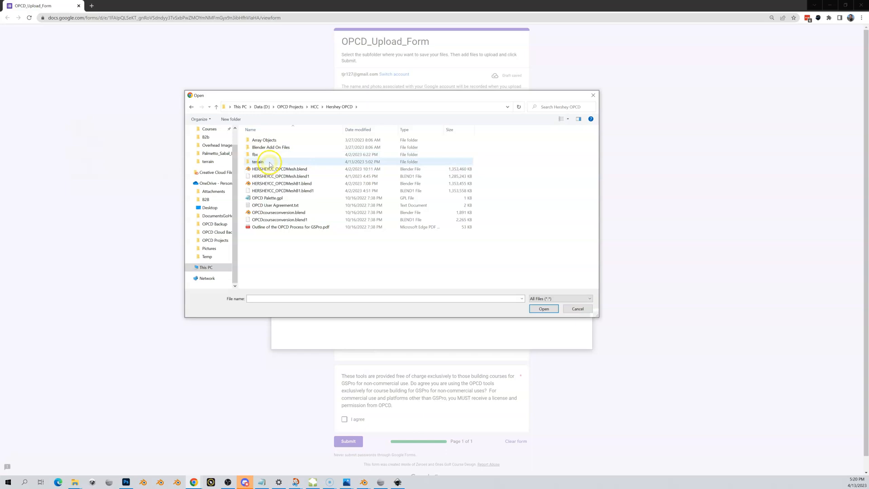
double_click(258, 161)
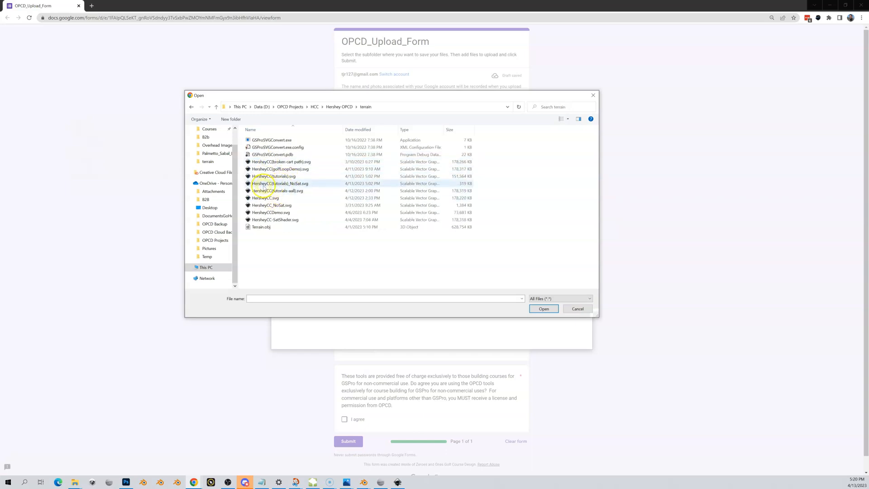
left_click(543, 309)
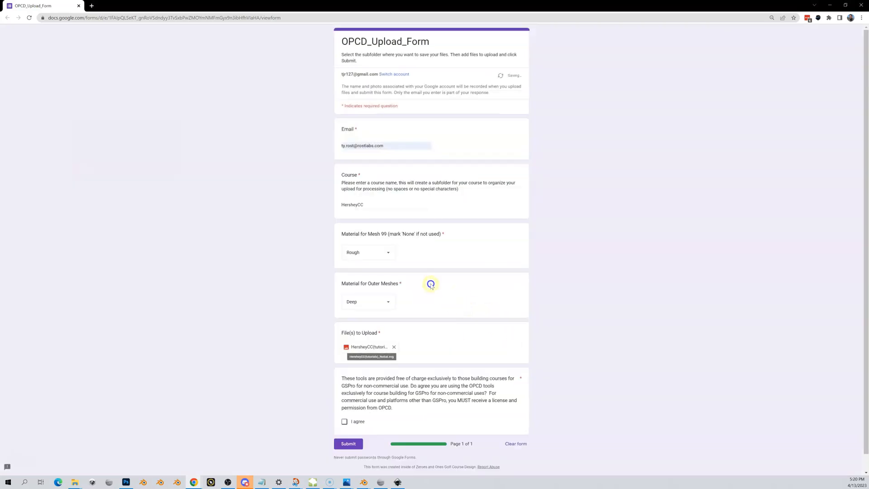
scroll("down", 3)
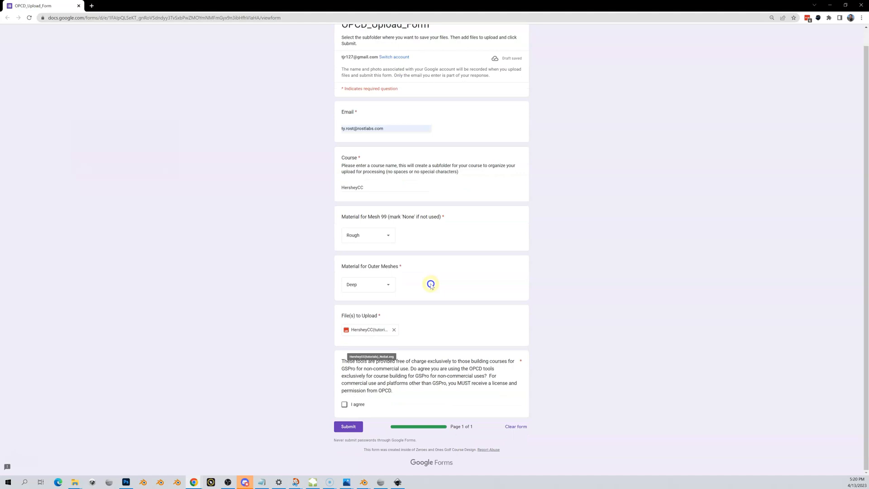
mouse_move(418, 296)
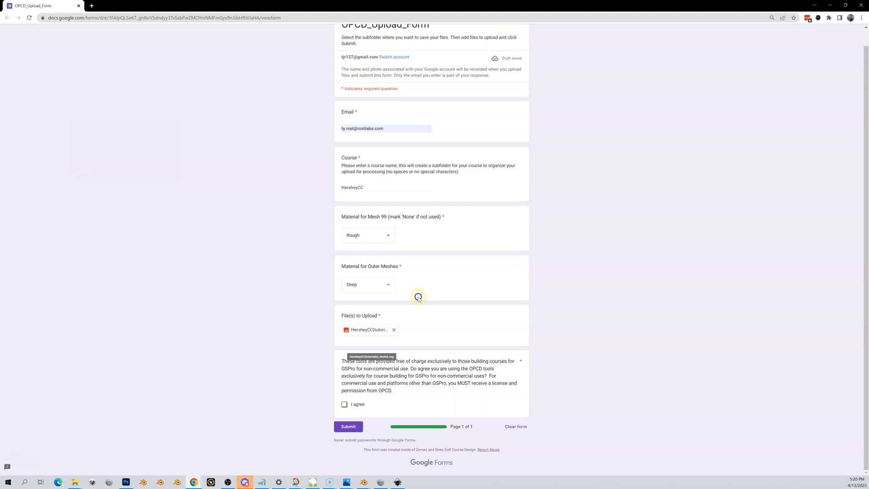
mouse_move(383, 383)
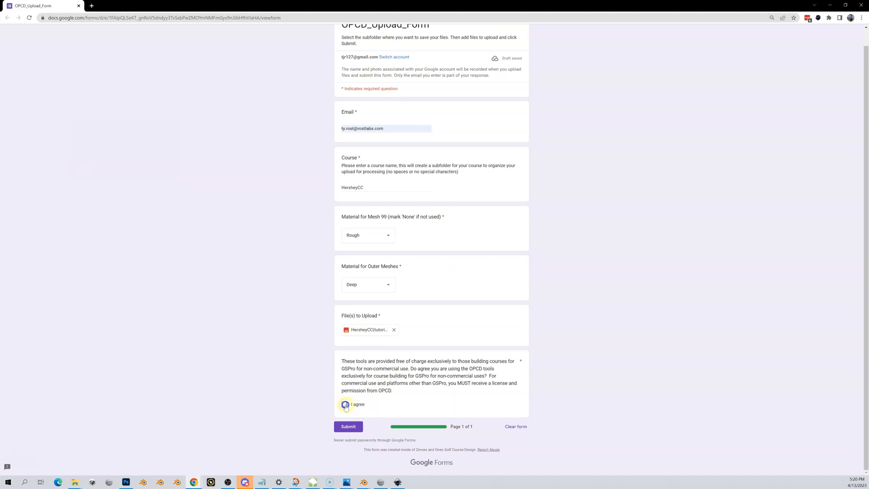
- Tick the 'I agree' non-commercial use checkbox and submit the form
left_click(349, 427)
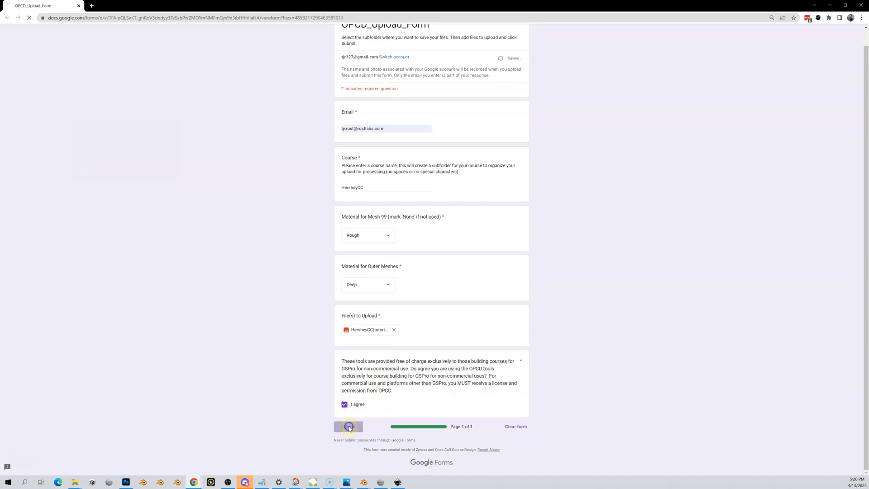
left_click(348, 427)
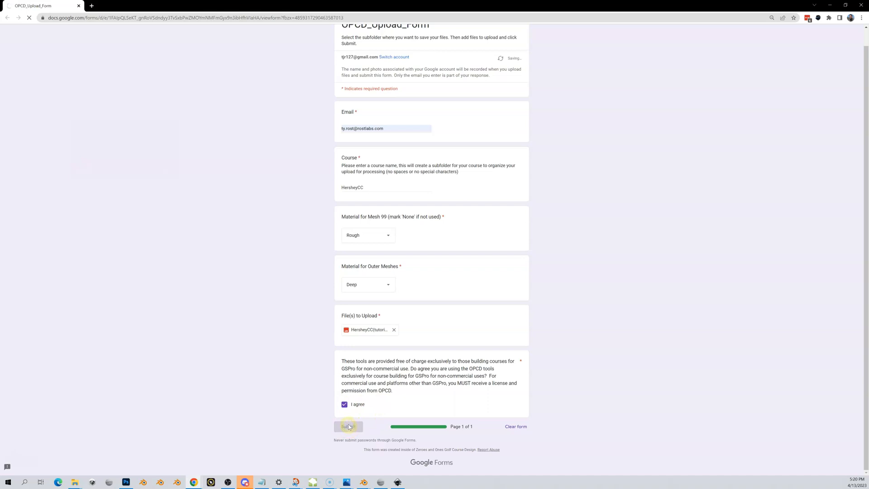
left_click(348, 426)
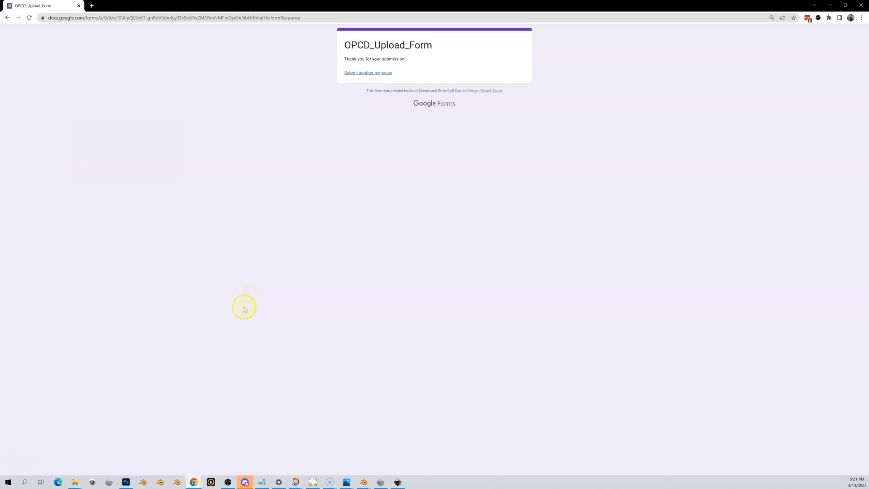
mouse_move(17, 451)
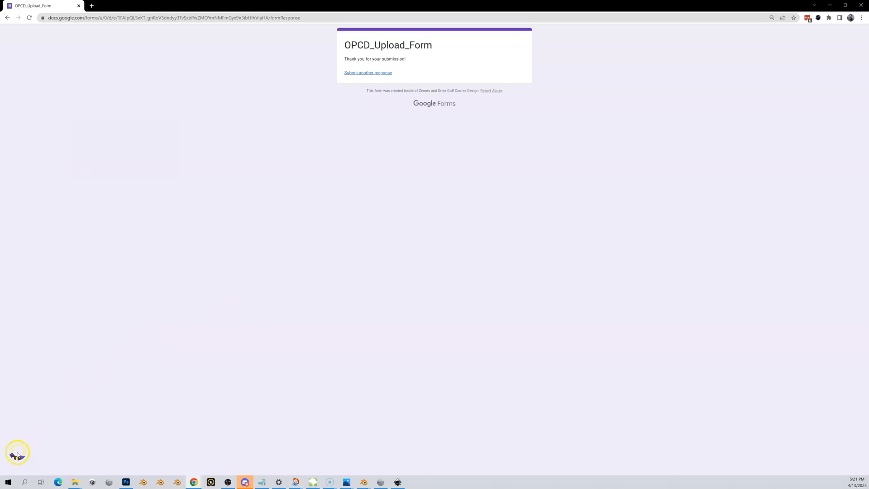